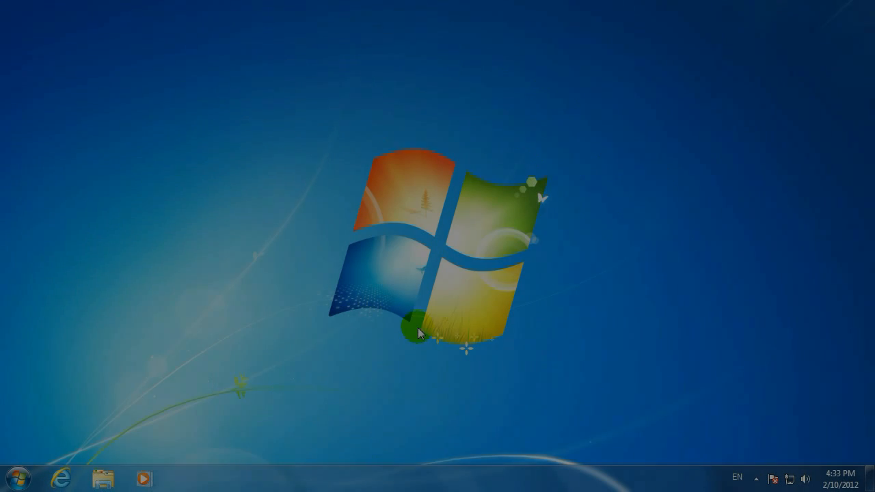
{"action": "mouse_move", "coordinate": [13, 479]}
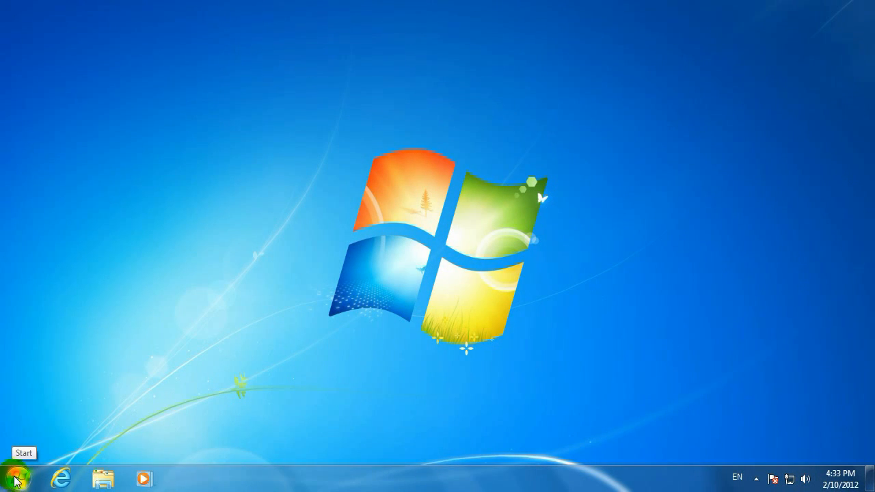
Launch Control Panel from the Start menu.
{"action": "left_click", "coordinate": [15, 478]}
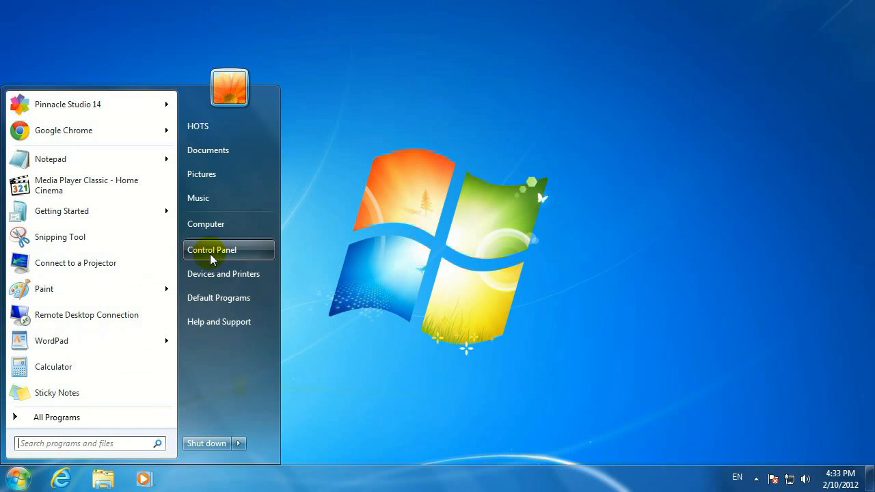
{"action": "left_click", "coordinate": [210, 249]}
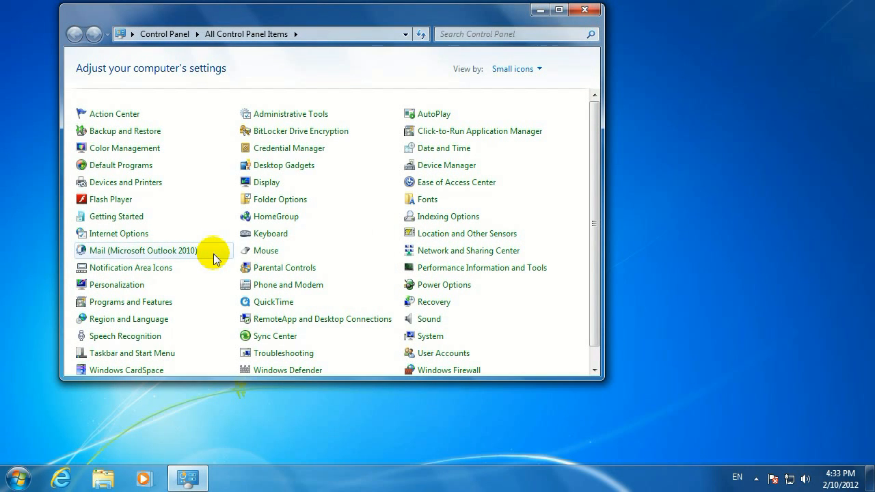
{"action": "mouse_move", "coordinate": [262, 251]}
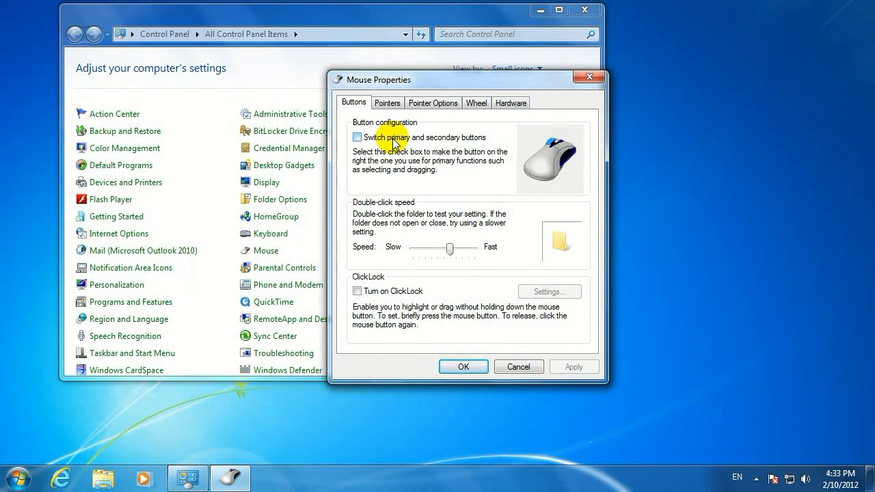
{"action": "mouse_move", "coordinate": [443, 248]}
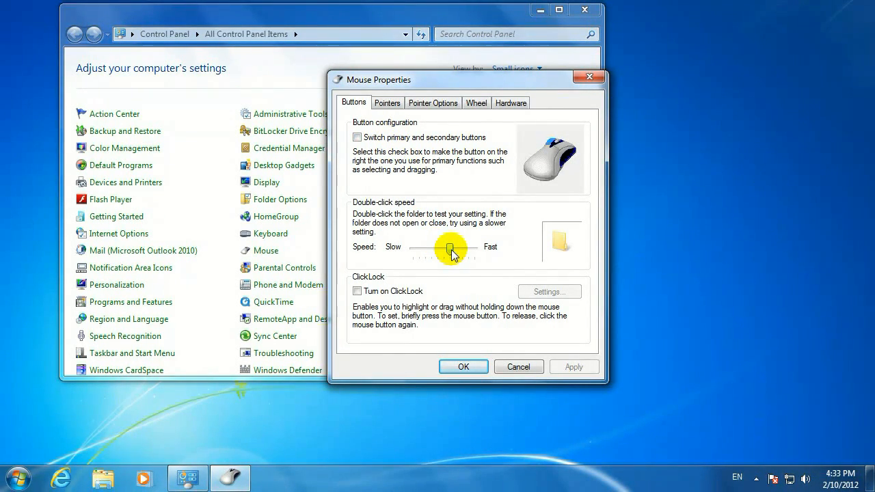
Show the Pointers settings of the Mouse Properties dialog.
{"action": "left_click", "coordinate": [388, 102]}
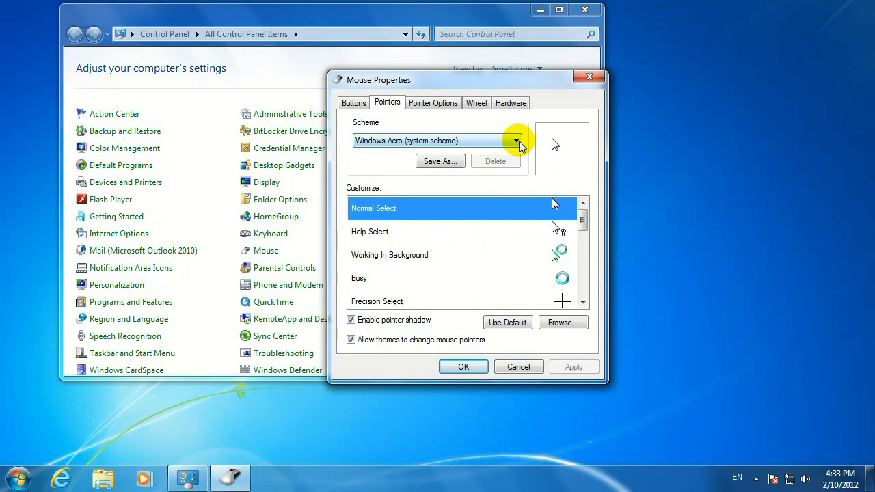
{"action": "left_click", "coordinate": [518, 141]}
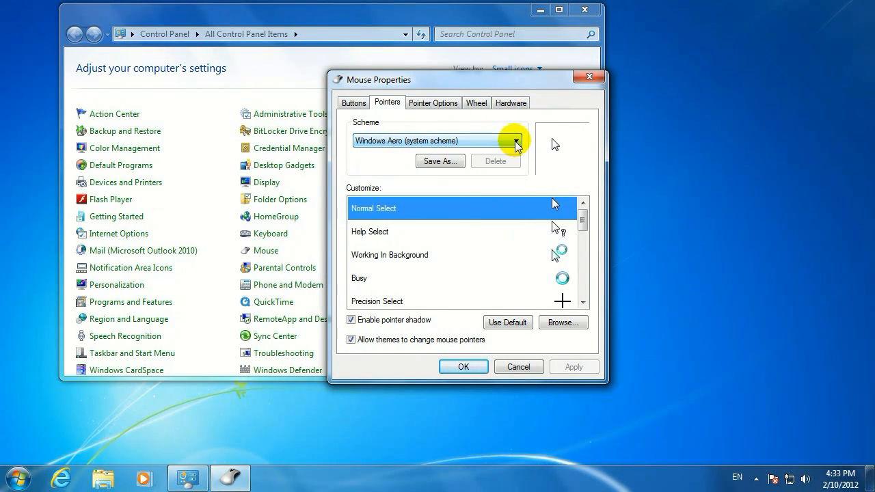
Toggle Display pointer trails on and back off in Pointer Options, then show the Wheel settings.
{"action": "left_click", "coordinate": [431, 103]}
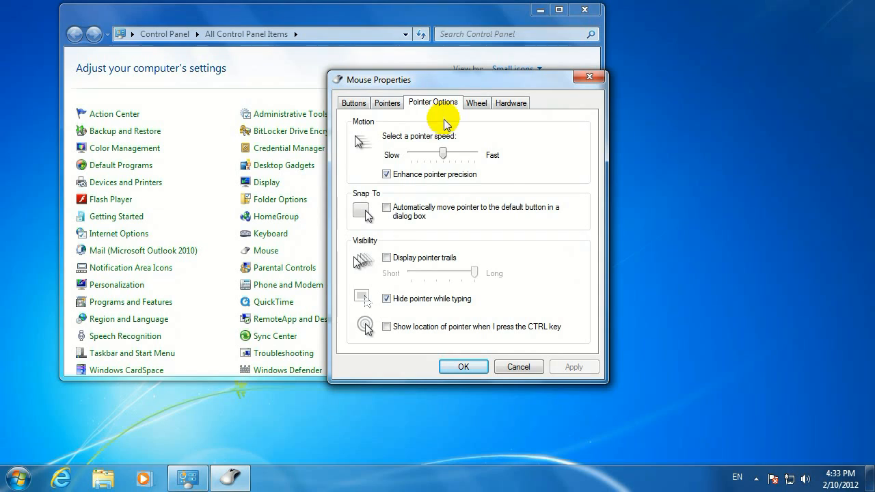
{"action": "mouse_move", "coordinate": [642, 246]}
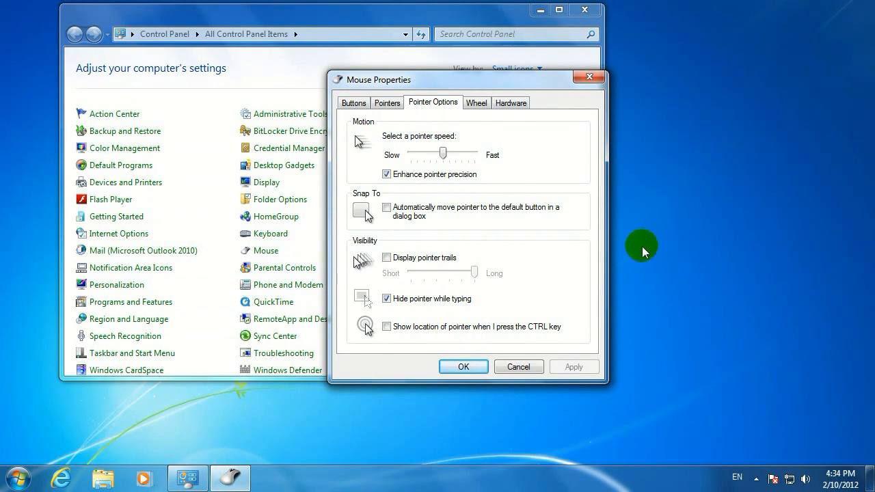
{"action": "mouse_move", "coordinate": [413, 175]}
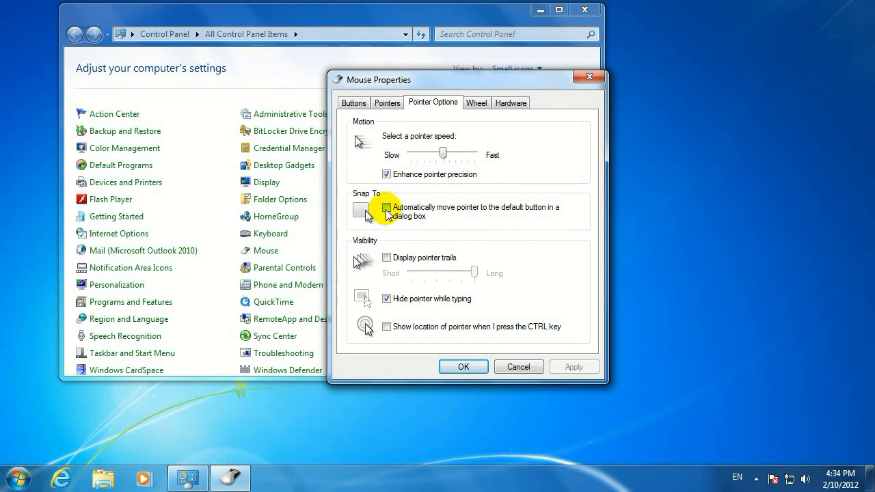
{"action": "left_click", "coordinate": [387, 257]}
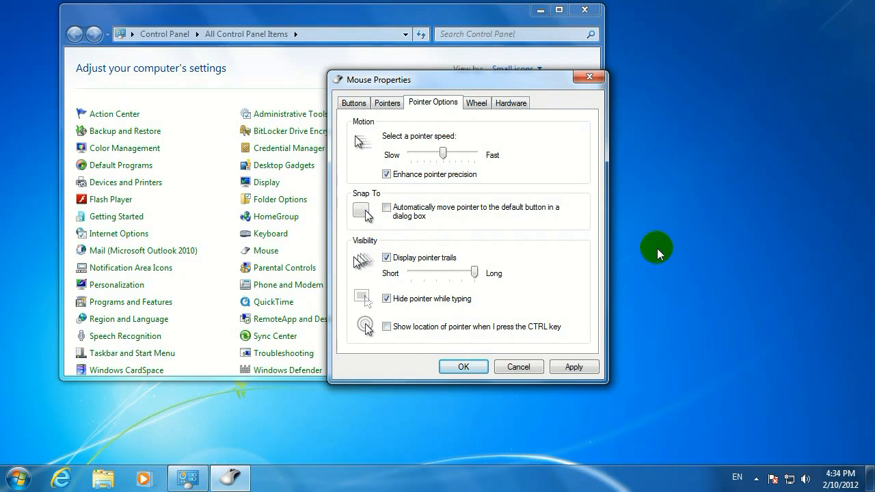
{"action": "mouse_move", "coordinate": [268, 153]}
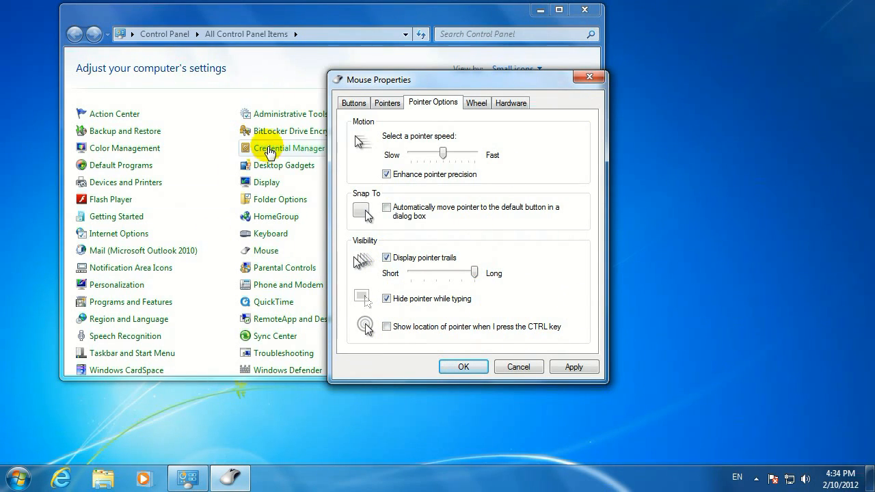
{"action": "left_click", "coordinate": [387, 257]}
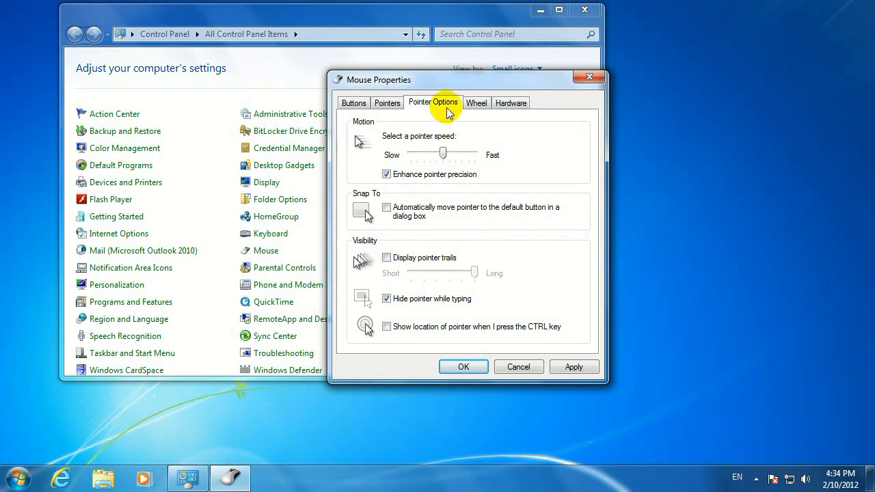
{"action": "left_click", "coordinate": [475, 102]}
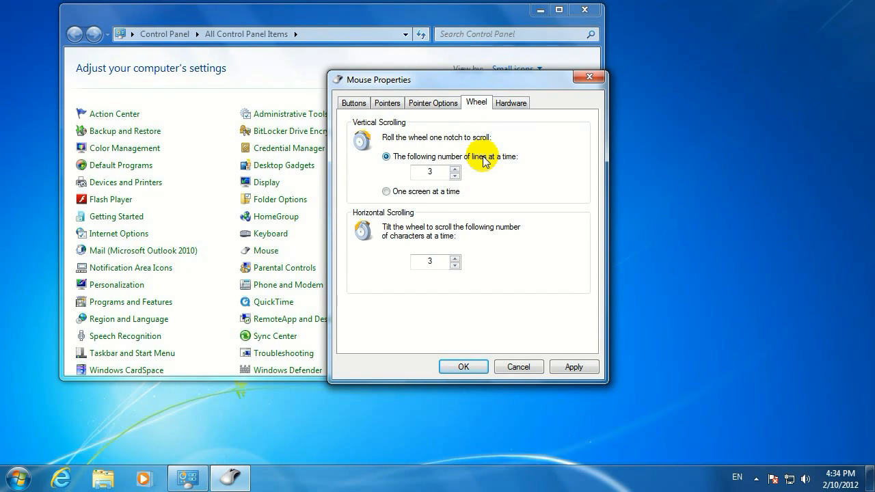
View the HID-compliant mouse hardware details, then return to the Buttons settings.
{"action": "left_click", "coordinate": [511, 102]}
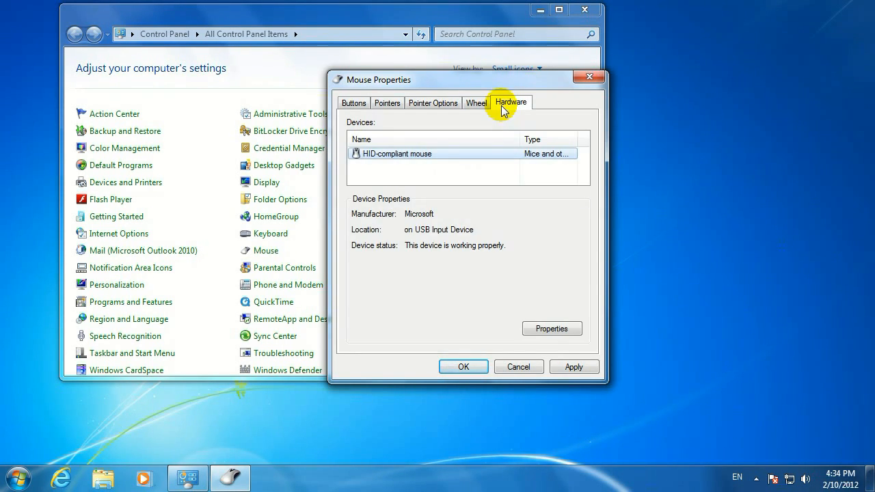
{"action": "mouse_move", "coordinate": [410, 229]}
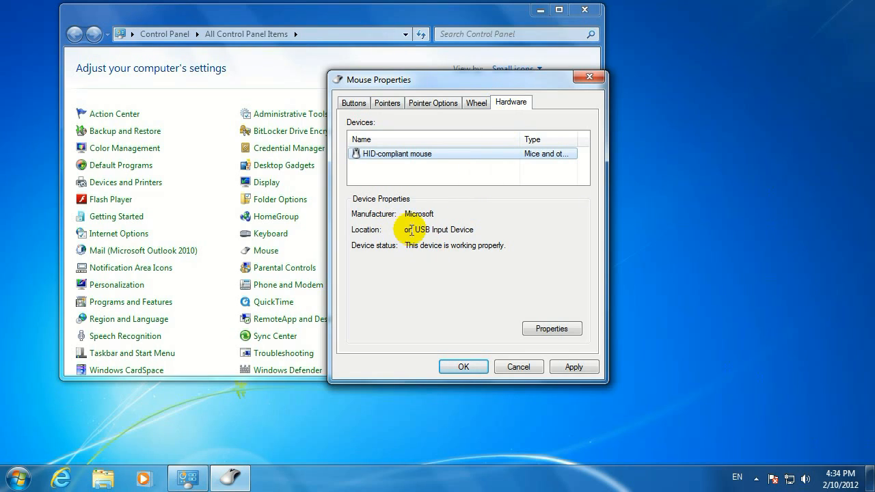
{"action": "mouse_move", "coordinate": [520, 222]}
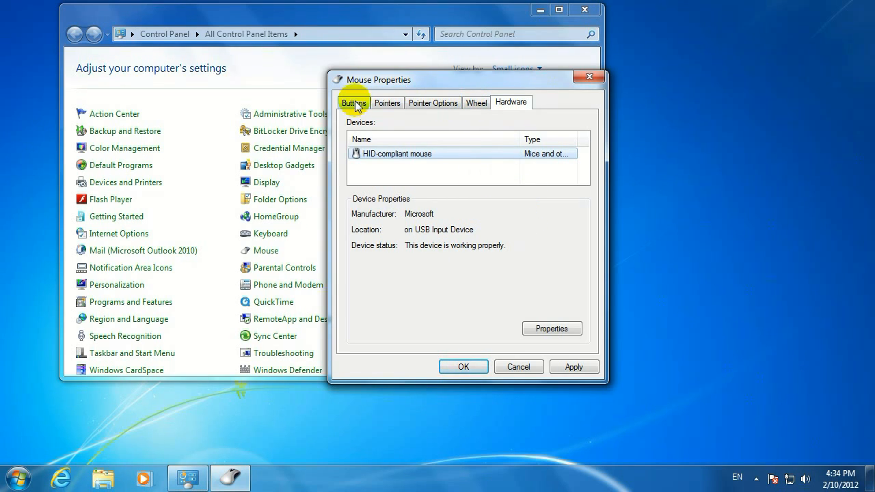
{"action": "left_click", "coordinate": [353, 101]}
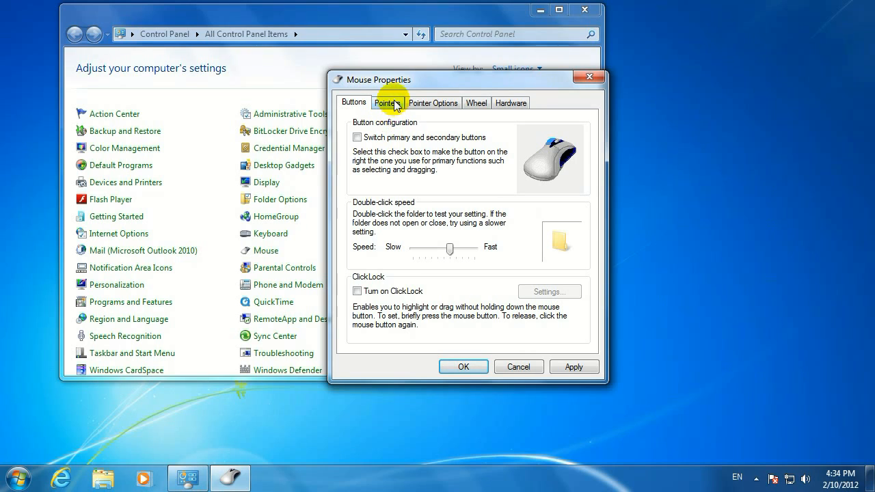